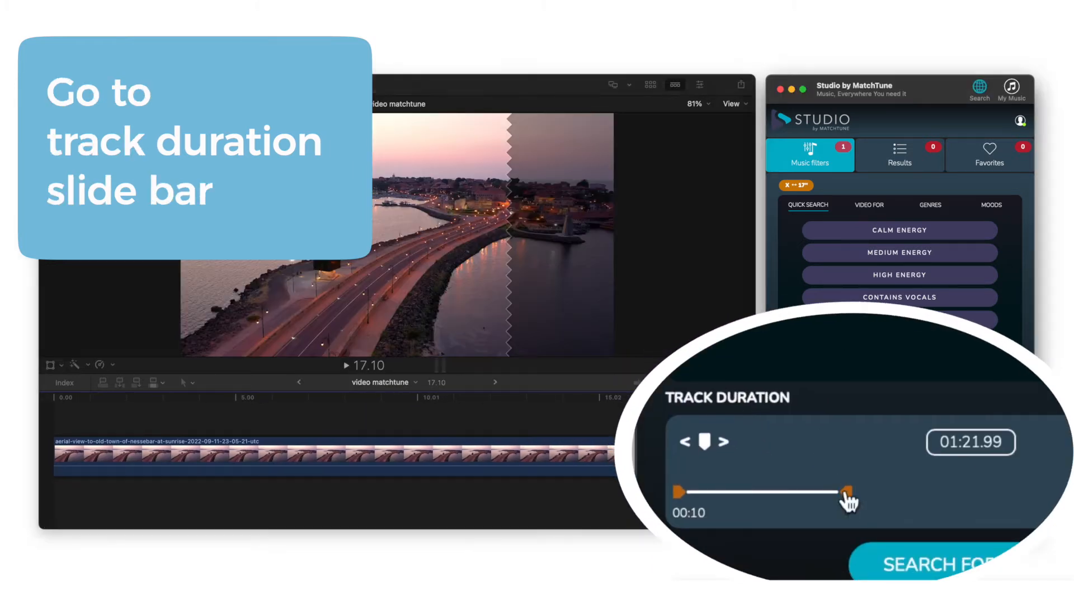
# Set the Track Duration filter to 00:17 and choose the Nature video category.
pyautogui.moveTo(849, 492); pyautogui.dragTo(719, 493)
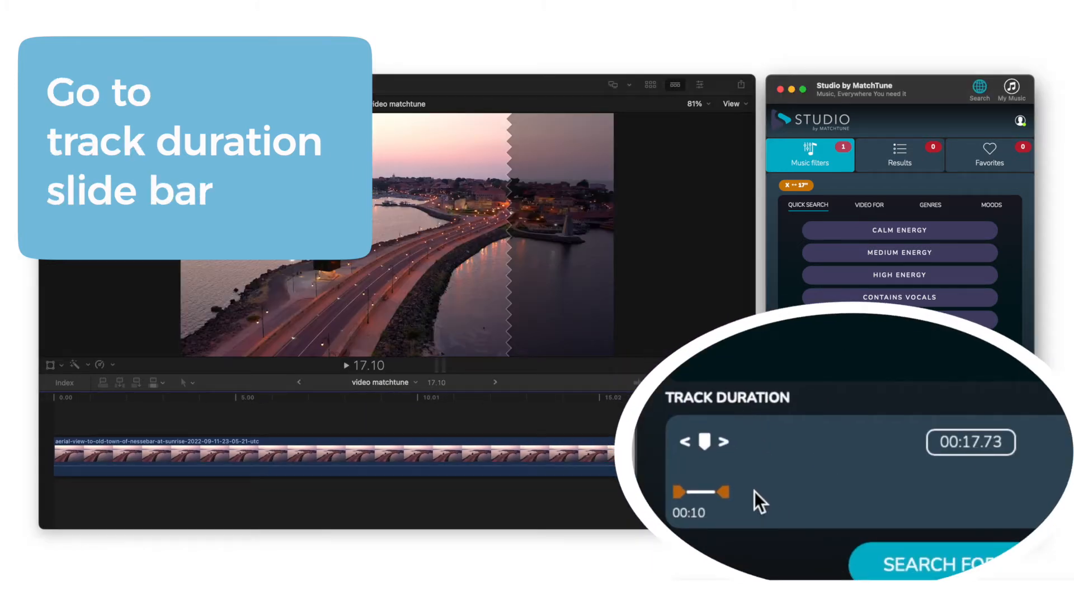
pyautogui.scroll(-3)
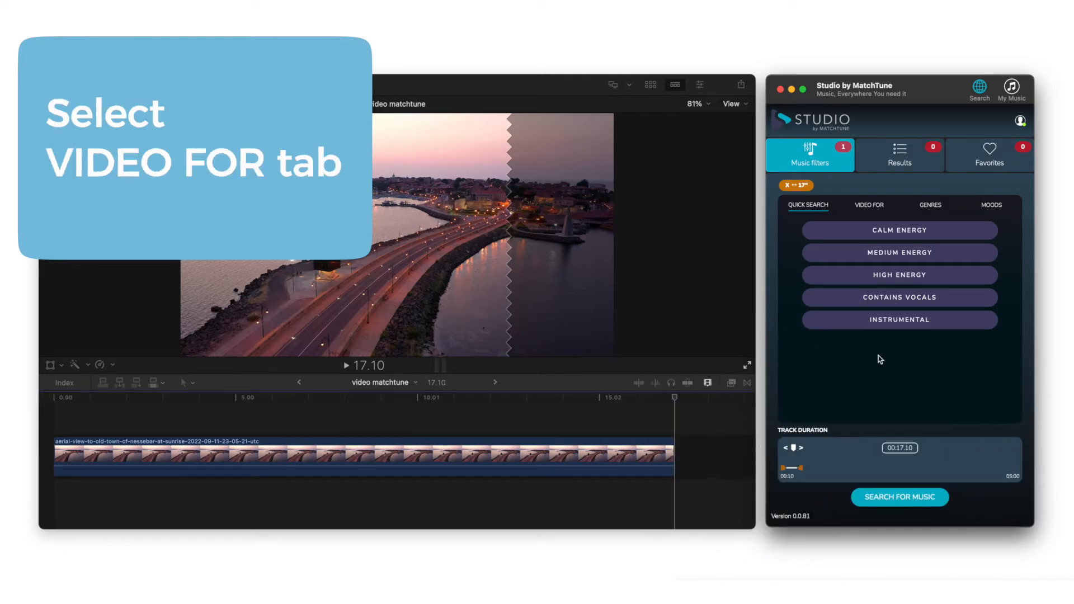
pyautogui.click(868, 205)
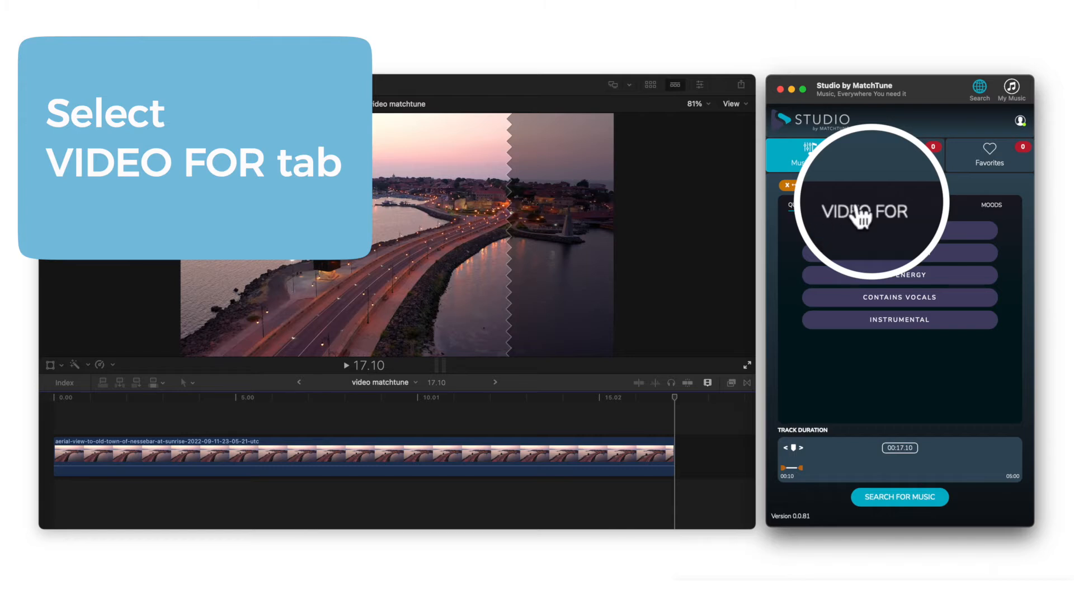
pyautogui.click(869, 205)
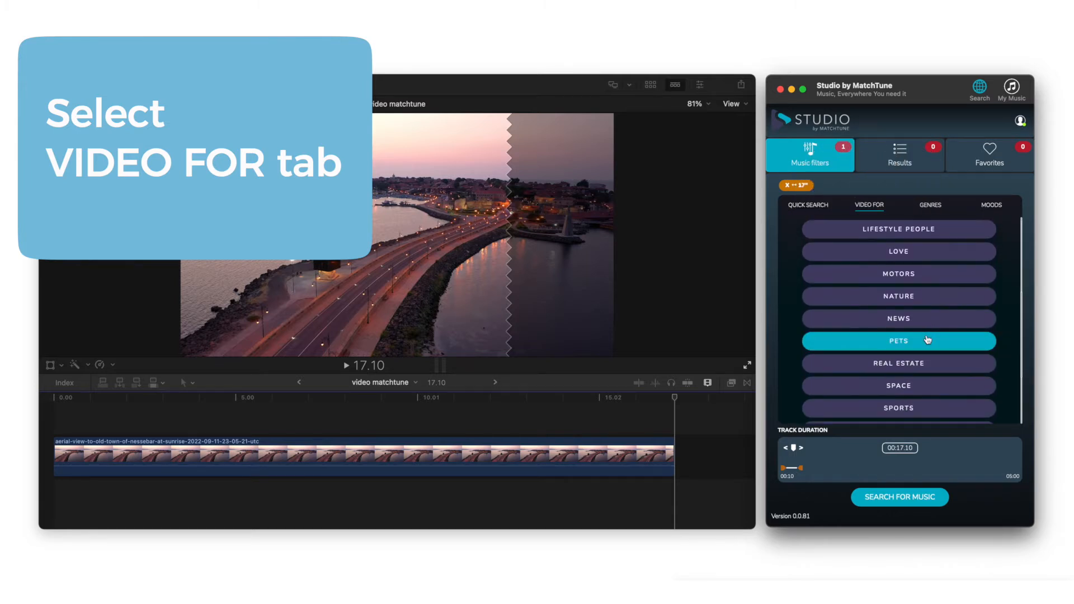
pyautogui.click(898, 295)
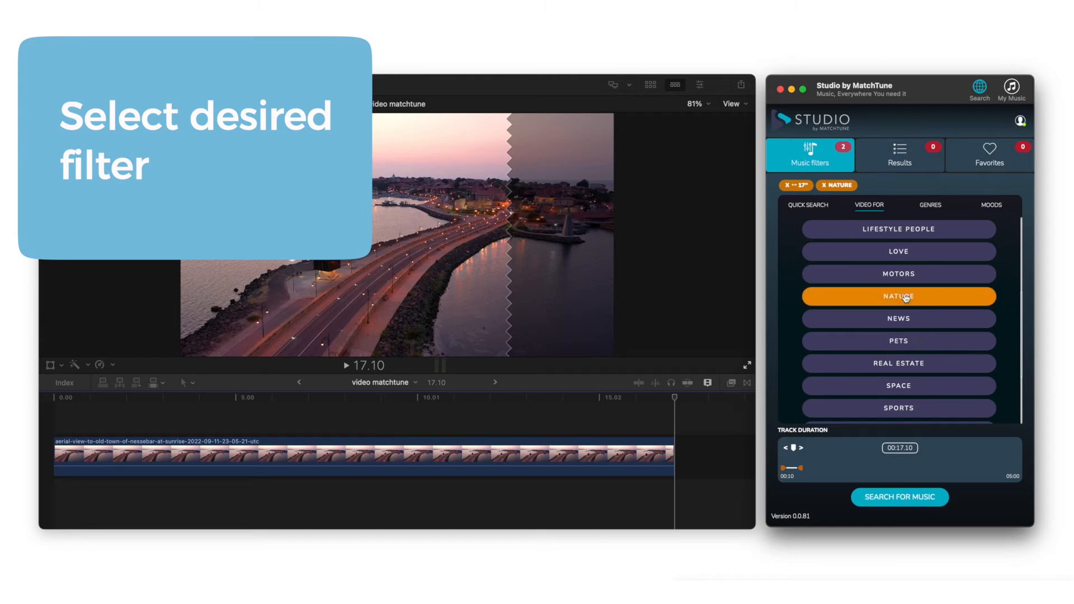
# Add the Folk genre filter, then remove the extra Folk chip again.
pyautogui.click(931, 206)
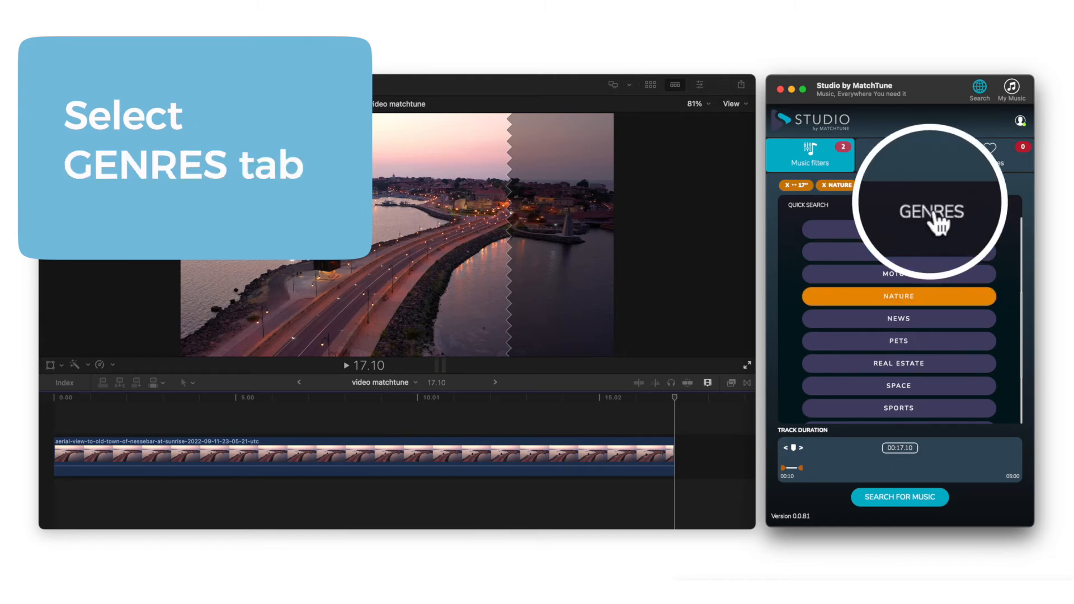
pyautogui.click(931, 211)
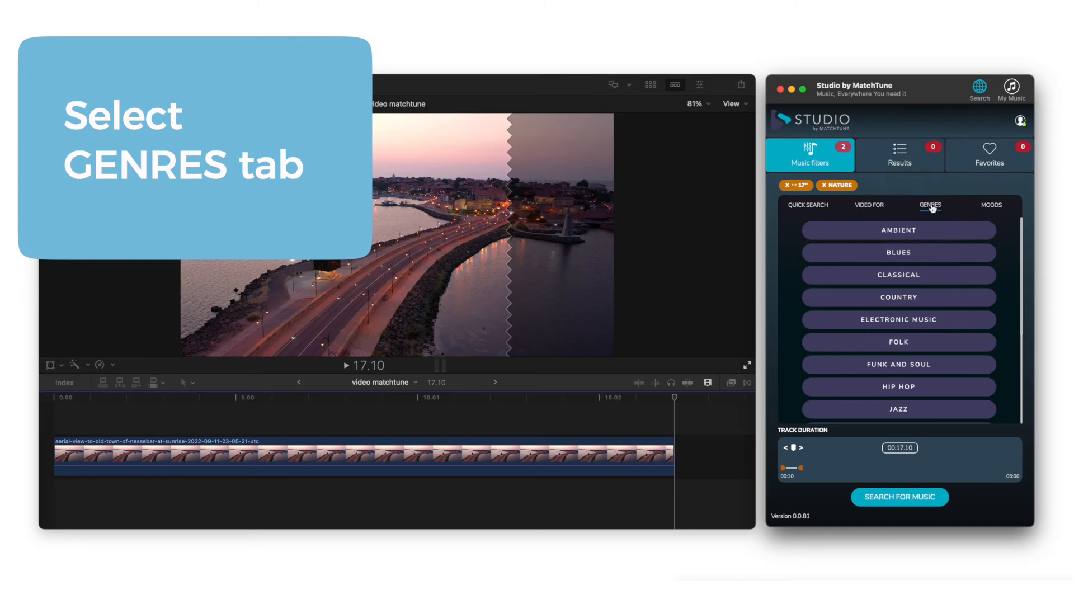
pyautogui.click(898, 342)
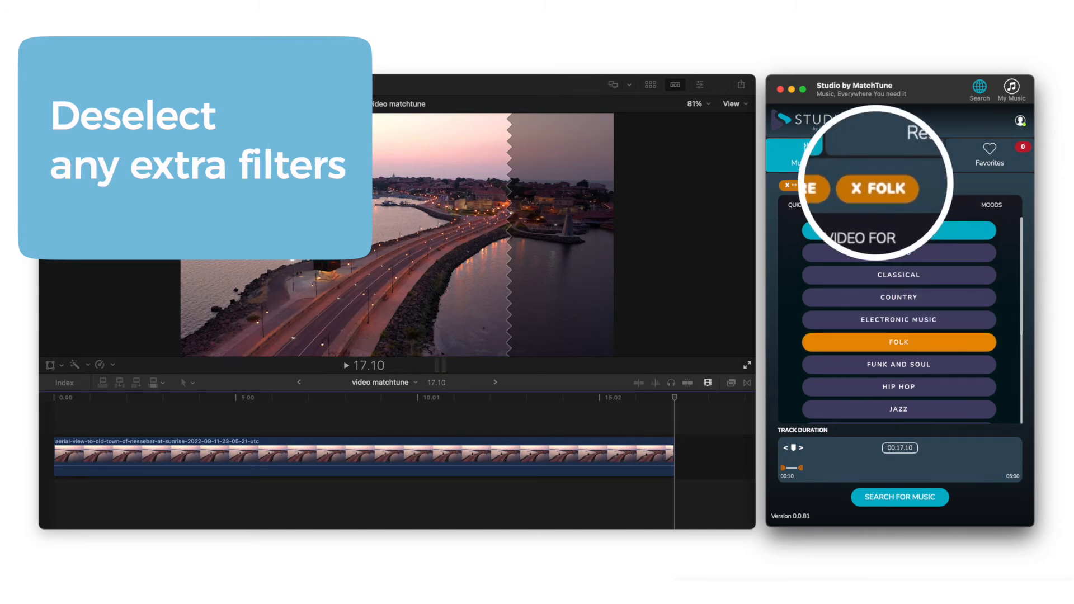
pyautogui.click(876, 188)
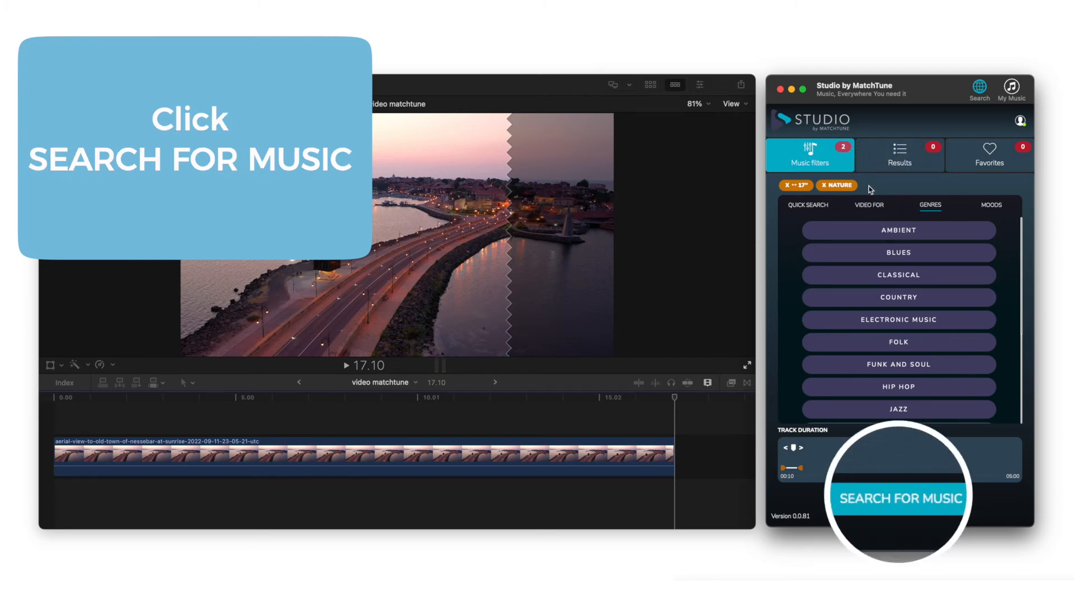
# Search for matching tracks and preview the first result, Wolfberger.
pyautogui.click(898, 275)
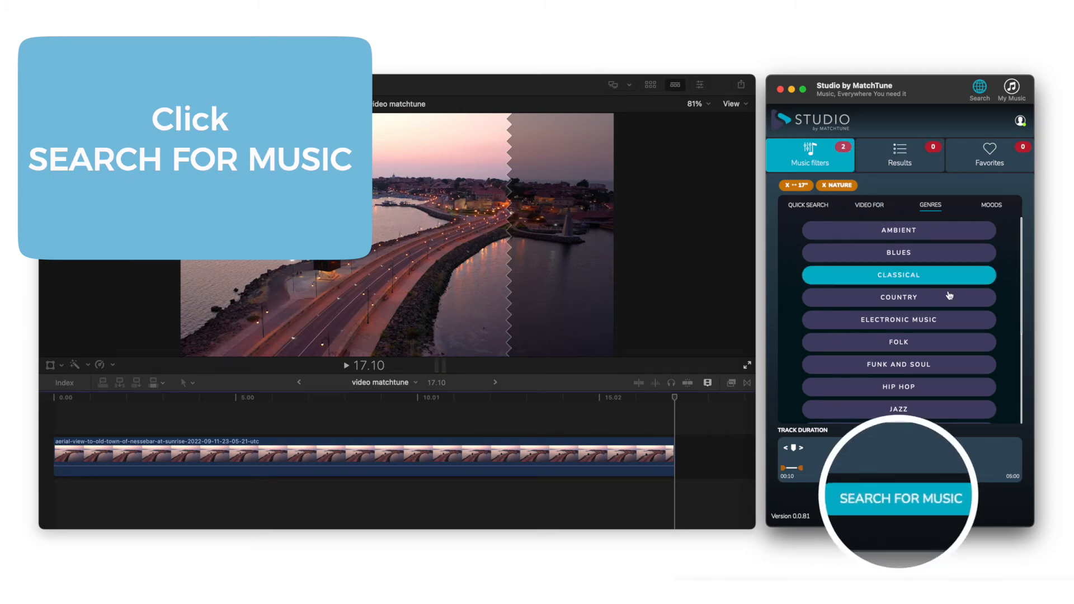
pyautogui.click(899, 499)
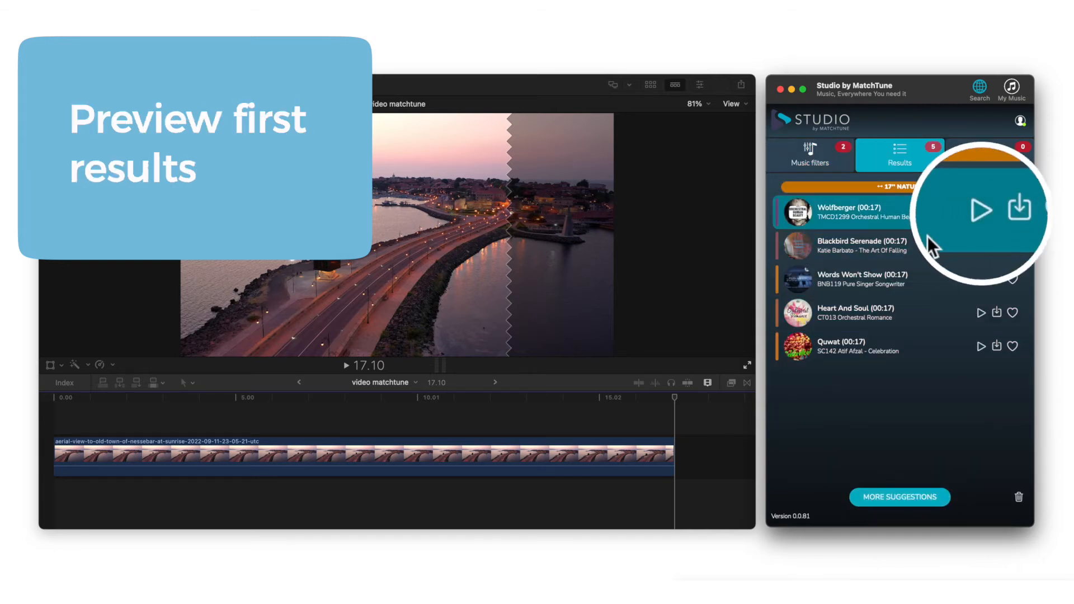
pyautogui.click(980, 213)
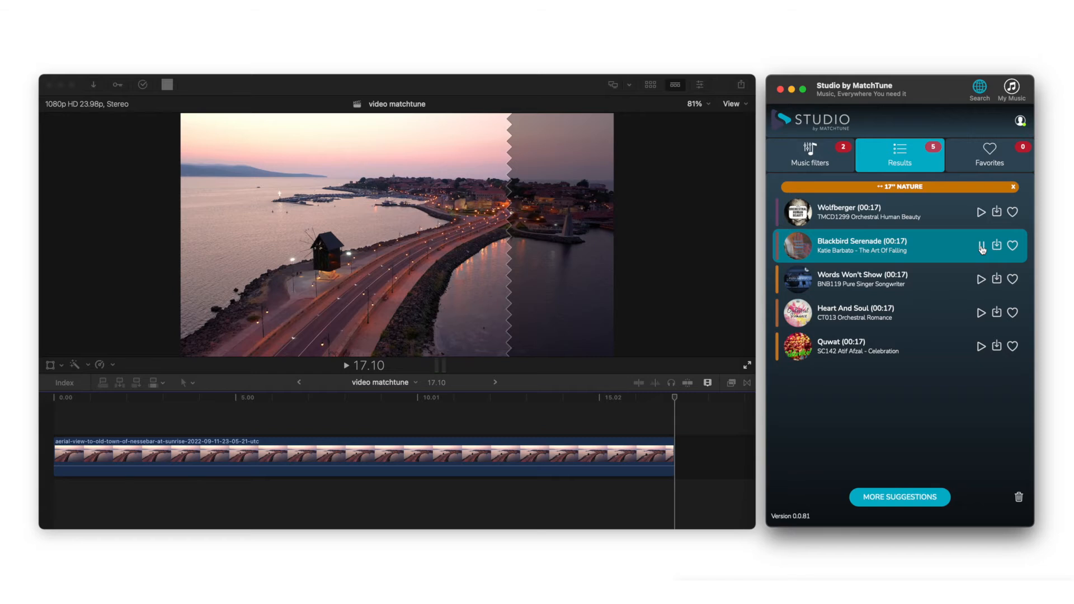
pyautogui.moveTo(1011, 245)
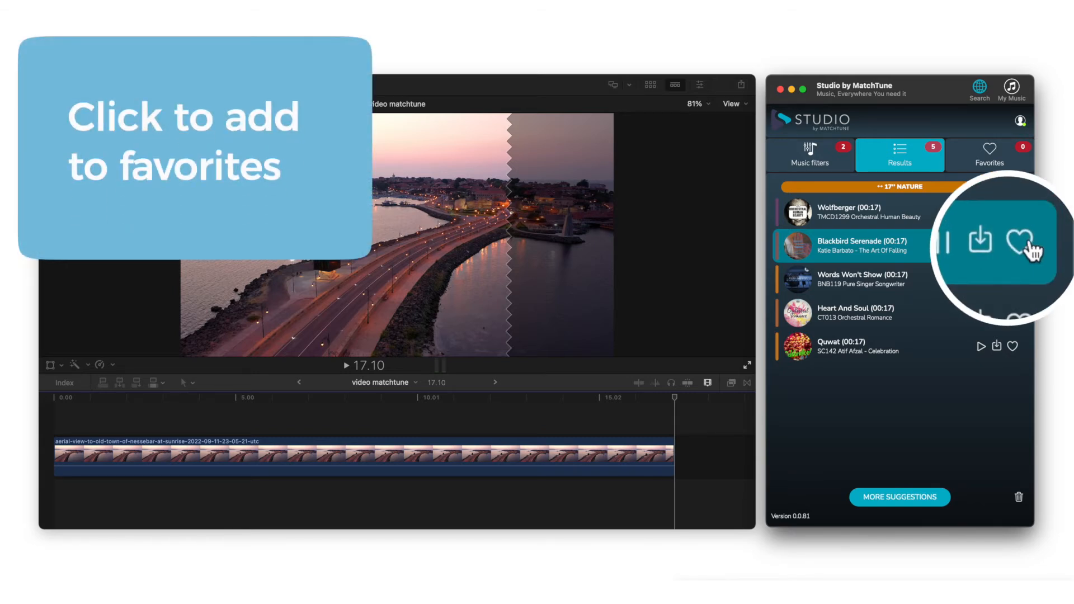
# Mark Blackbird Serenade as a favourite from the Results list.
pyautogui.click(1015, 244)
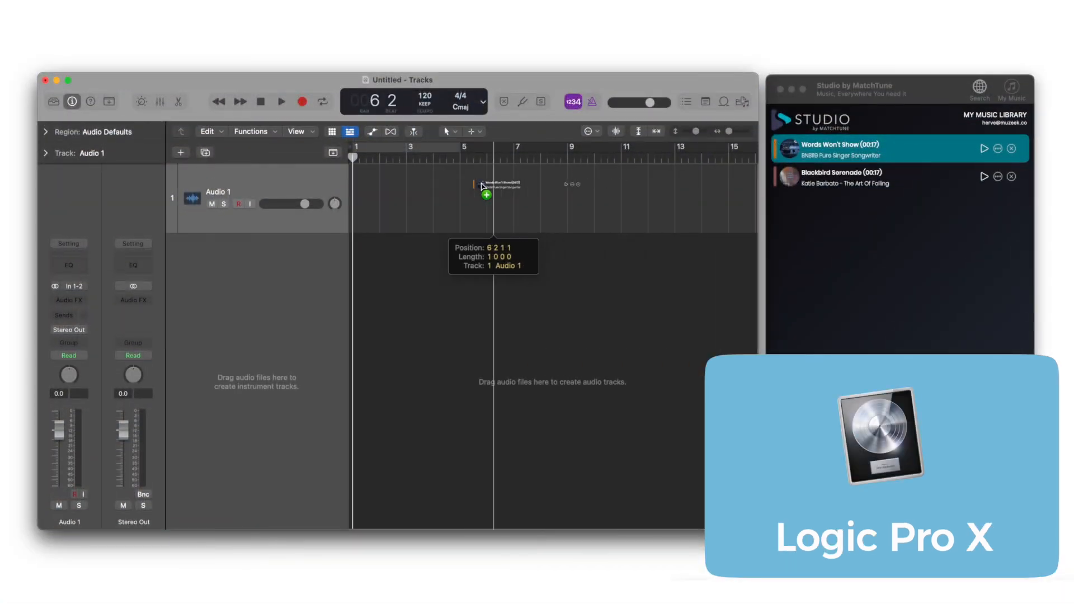
# Drag Words Won't Show from My Music Library onto Audio 1 at bar 1.
pyautogui.moveTo(486, 193); pyautogui.dragTo(465, 199)
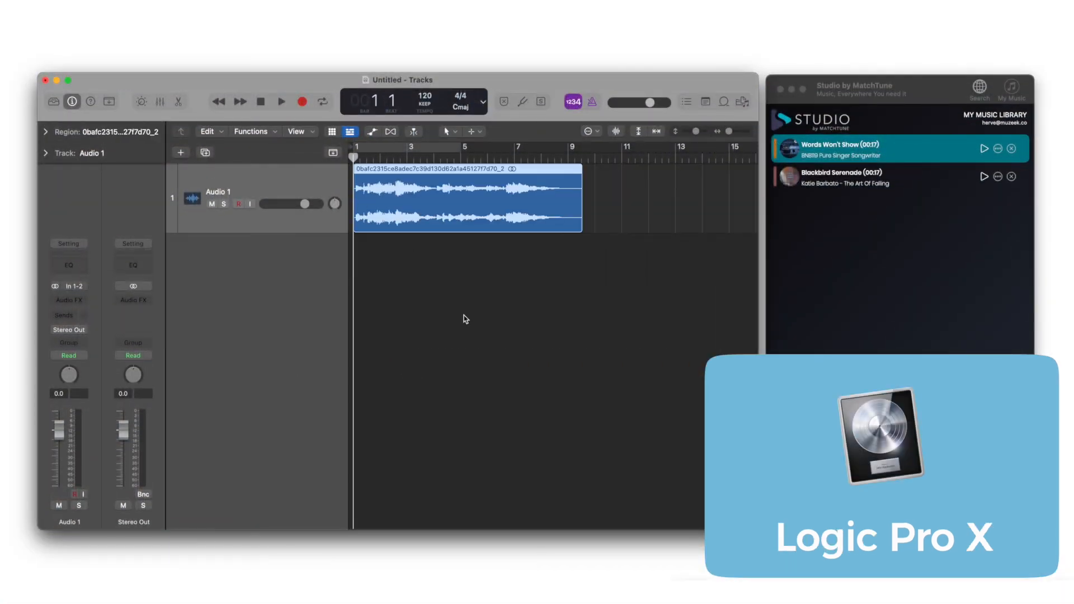